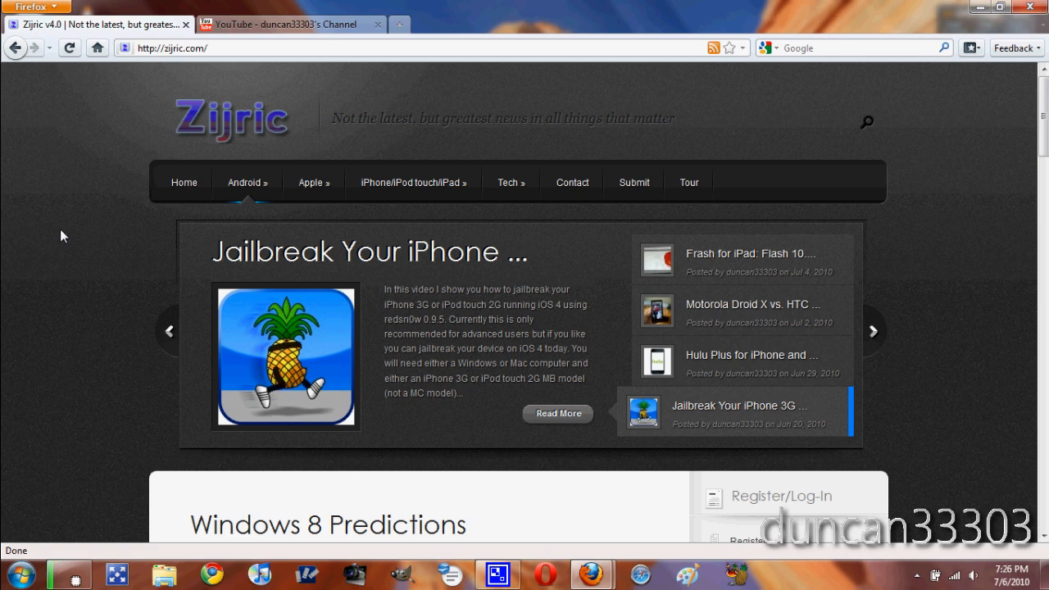
pyautogui.moveTo(90, 160)
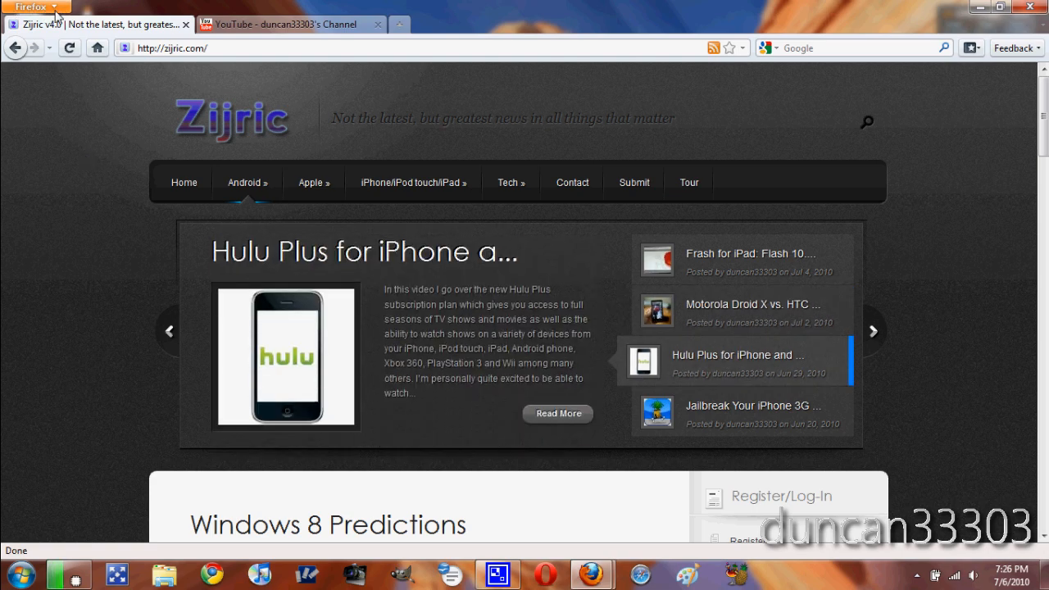
# Switch over to the YouTube channel tab and back to the Zijric tab.
pyautogui.click(37, 7)
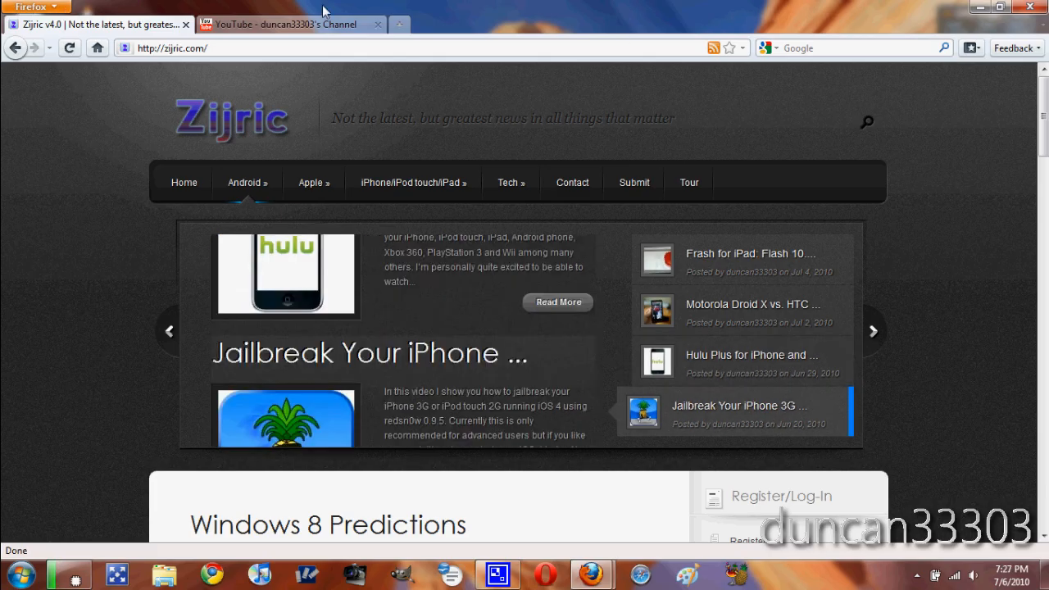
pyautogui.click(871, 330)
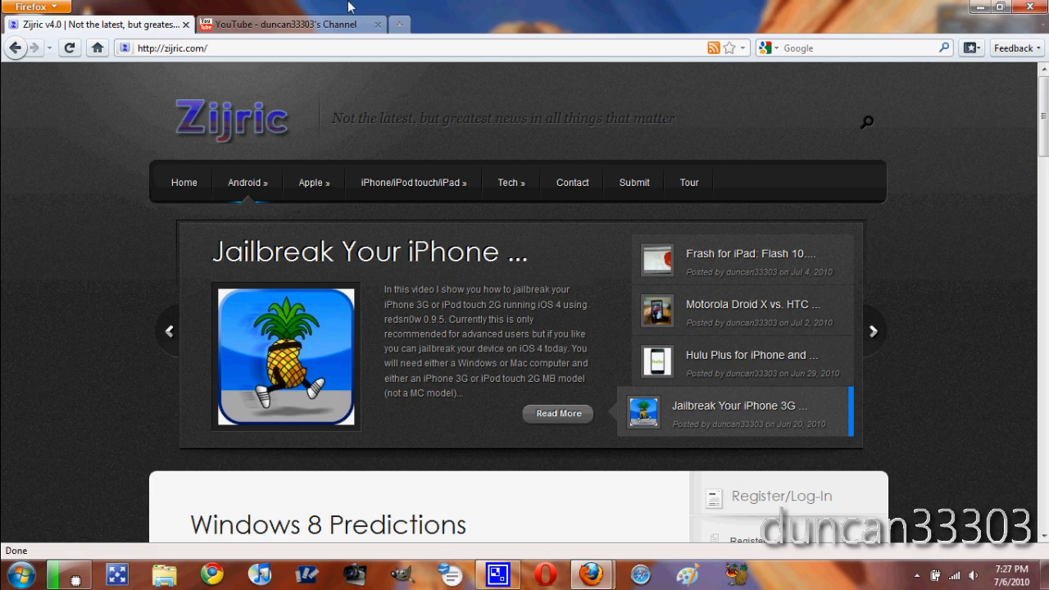
pyautogui.moveTo(462, 7)
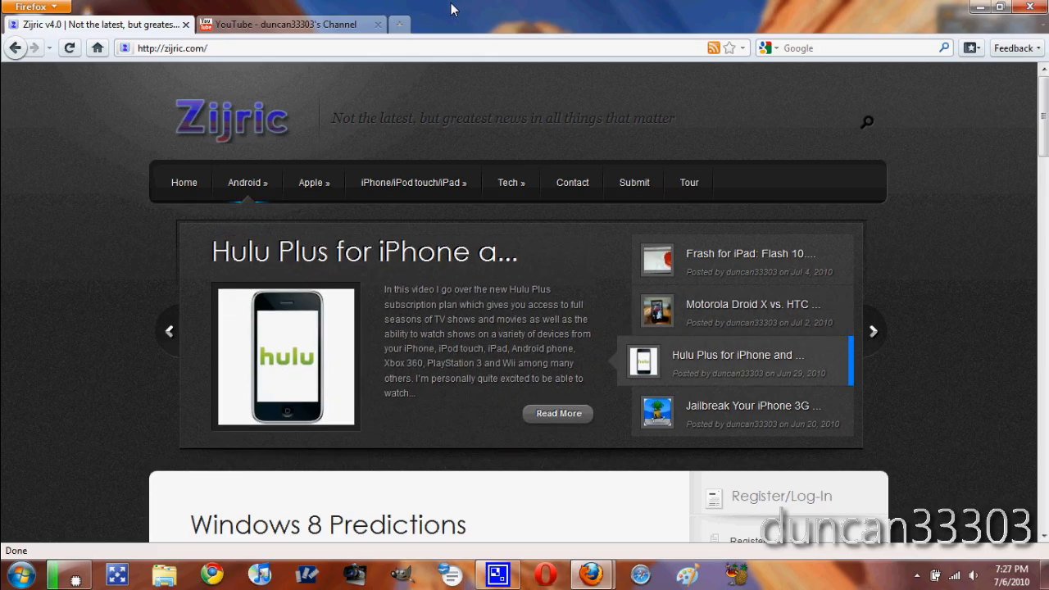
pyautogui.moveTo(449, 53)
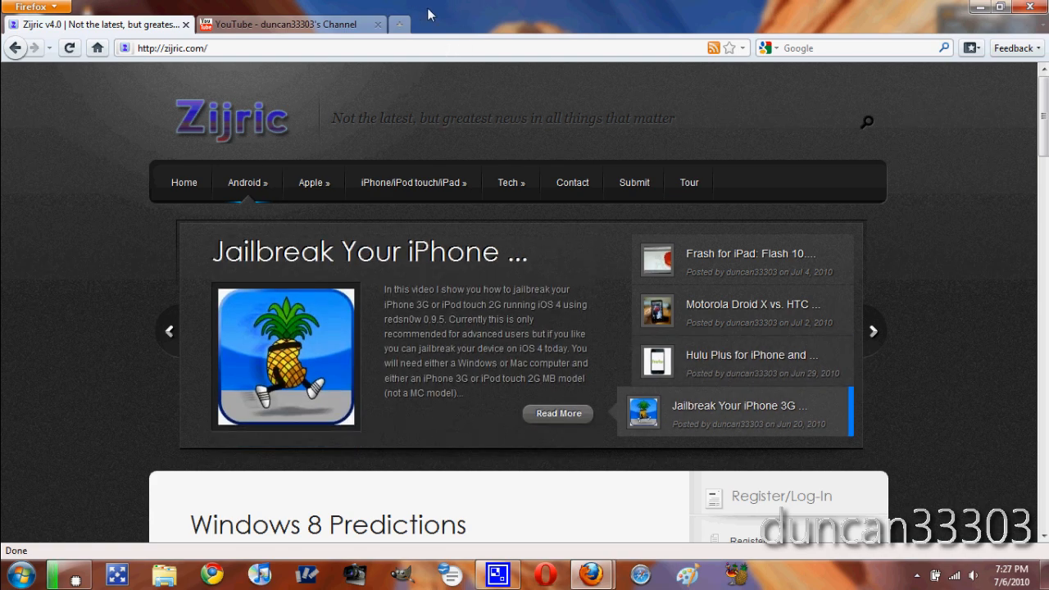
pyautogui.click(282, 24)
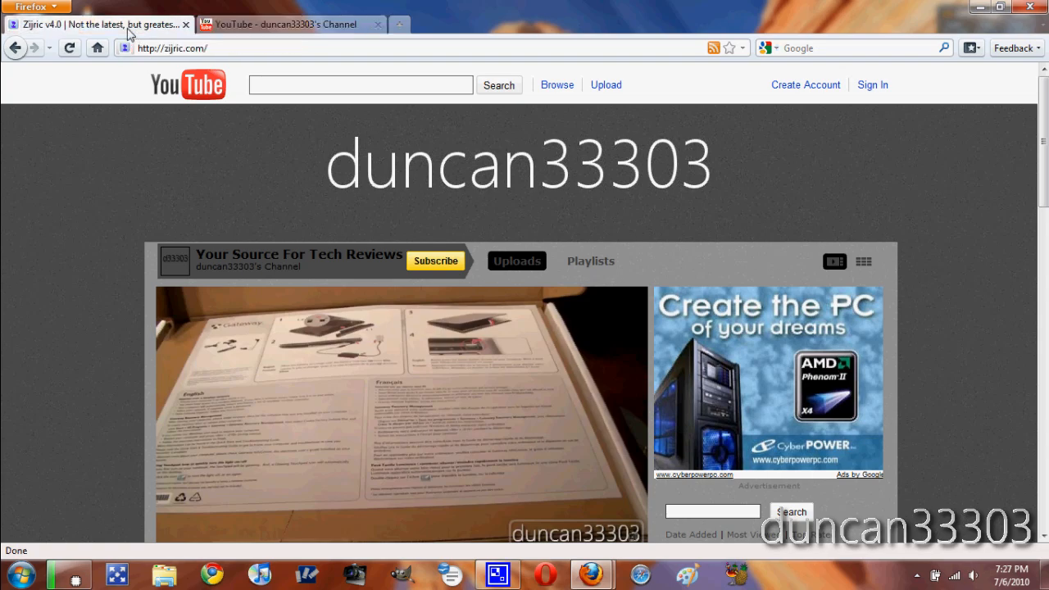
pyautogui.click(98, 24)
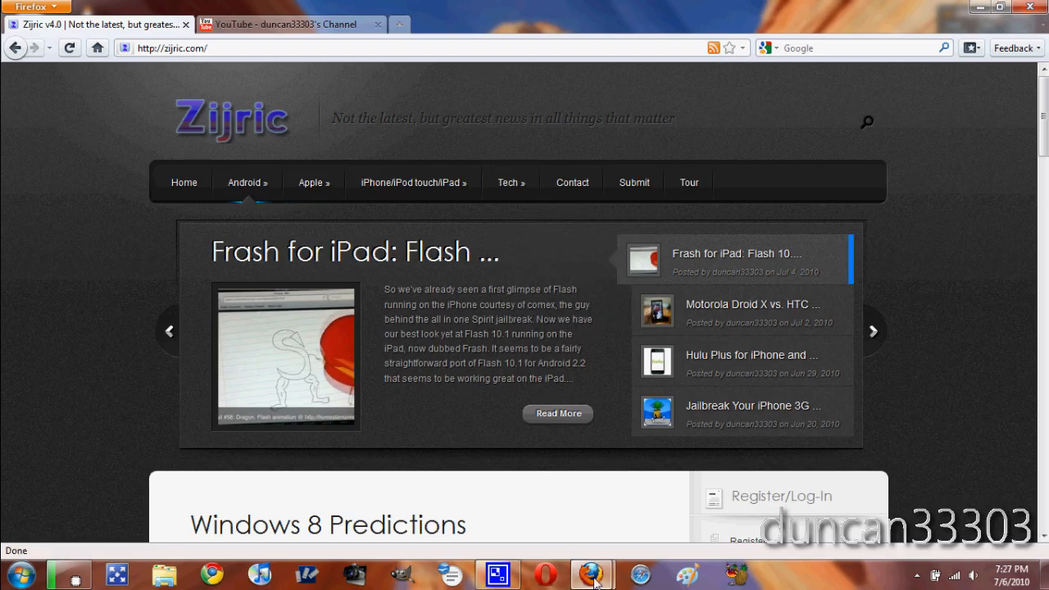
pyautogui.moveTo(591, 574)
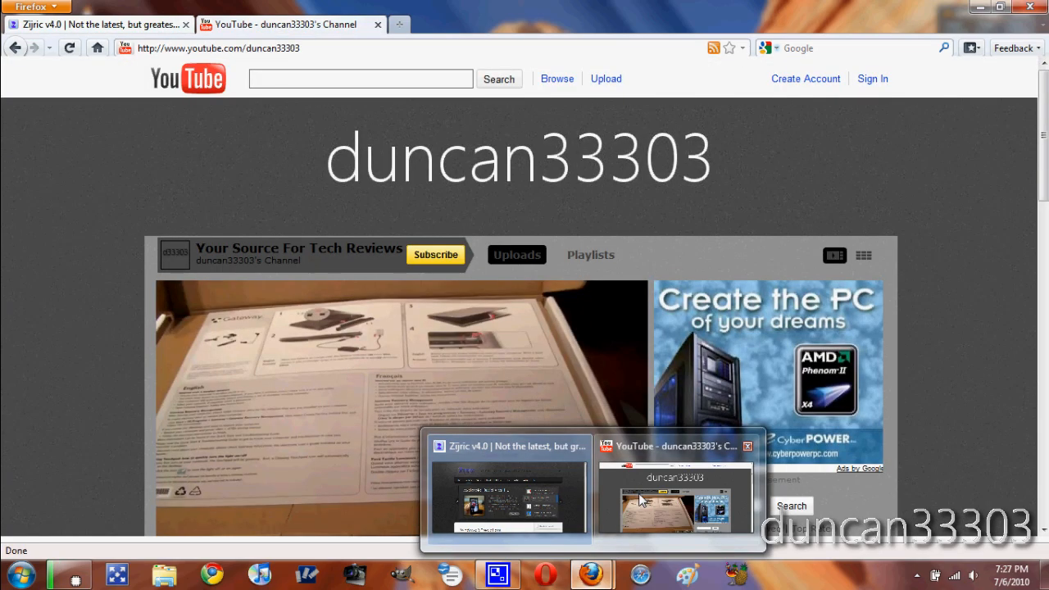
# Move the tabs below the address bar, then briefly show and hide the menu bar.
pyautogui.click(507, 500)
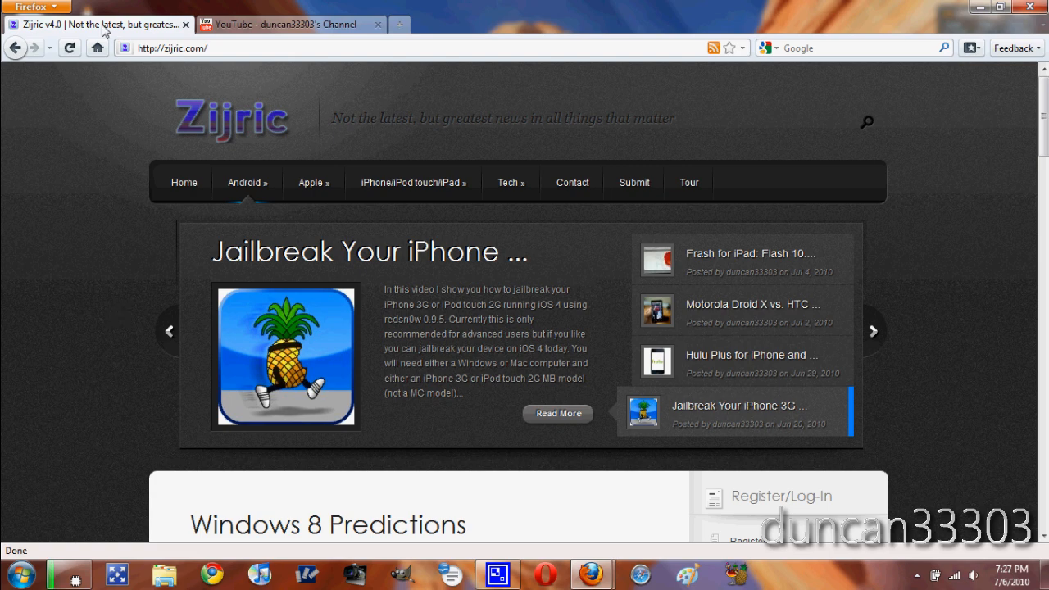
pyautogui.click(33, 7)
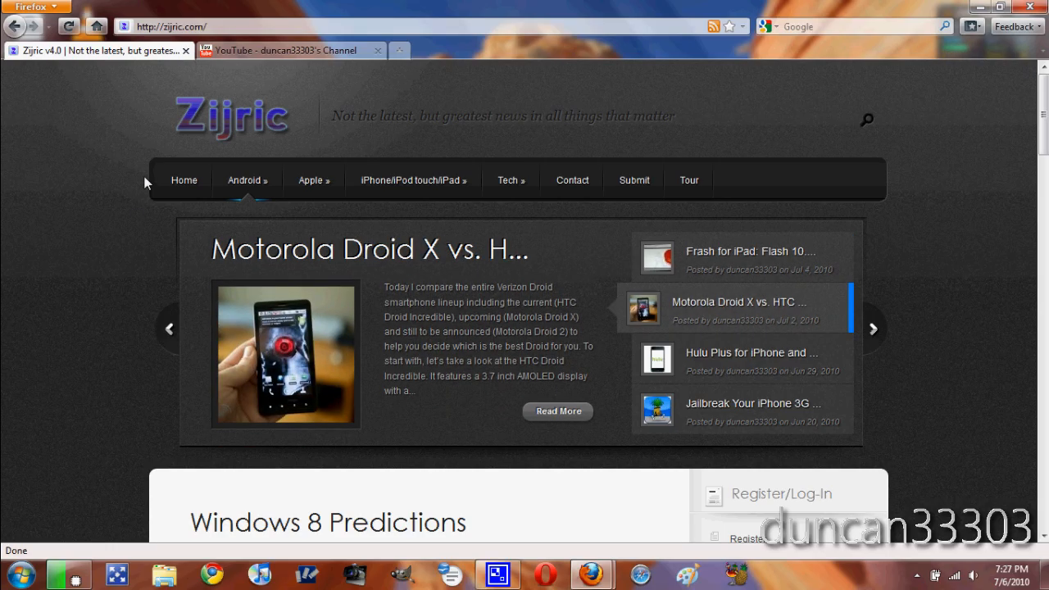
pyautogui.click(30, 6)
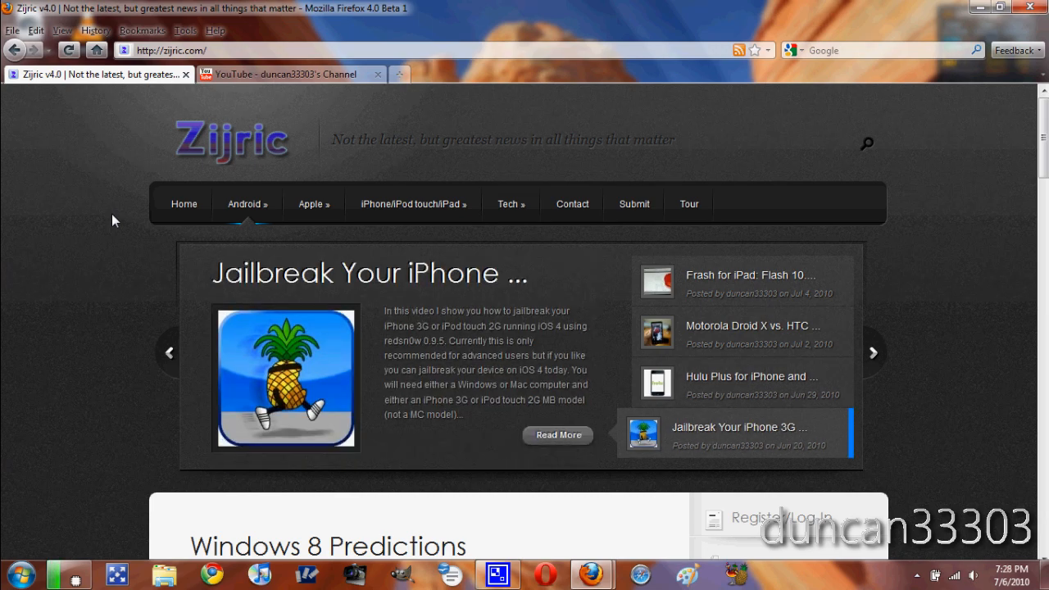
pyautogui.moveTo(104, 92)
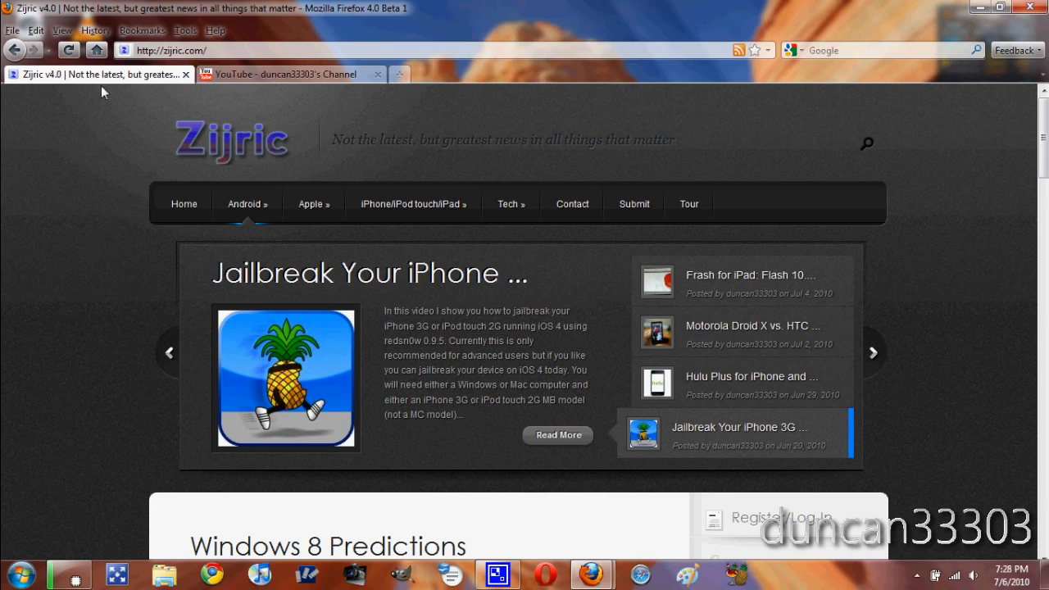
pyautogui.click(60, 30)
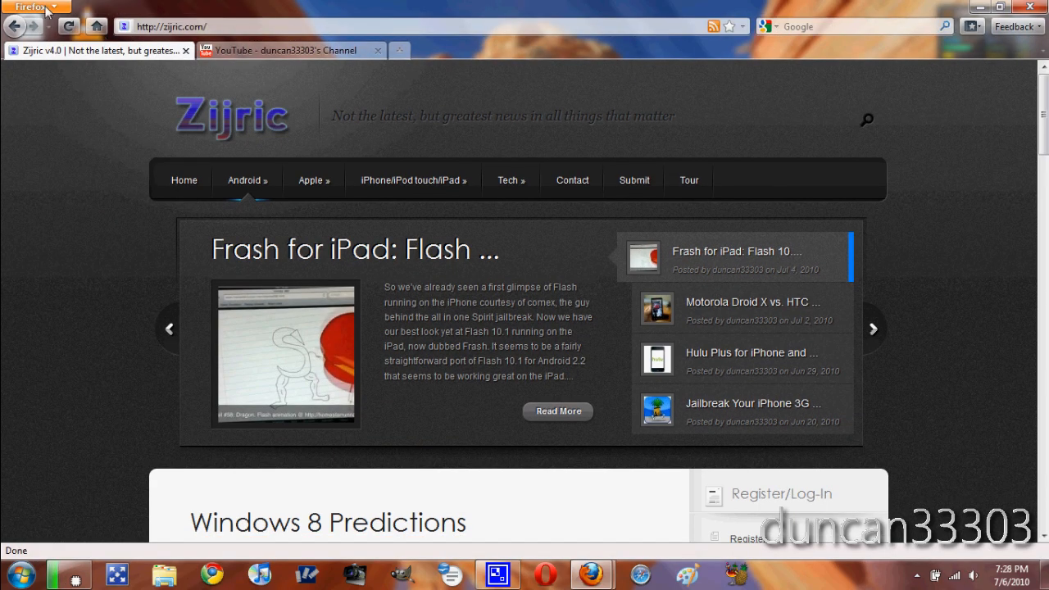
# Open the Firefox main menu to restore Tabs on Top.
pyautogui.click(30, 7)
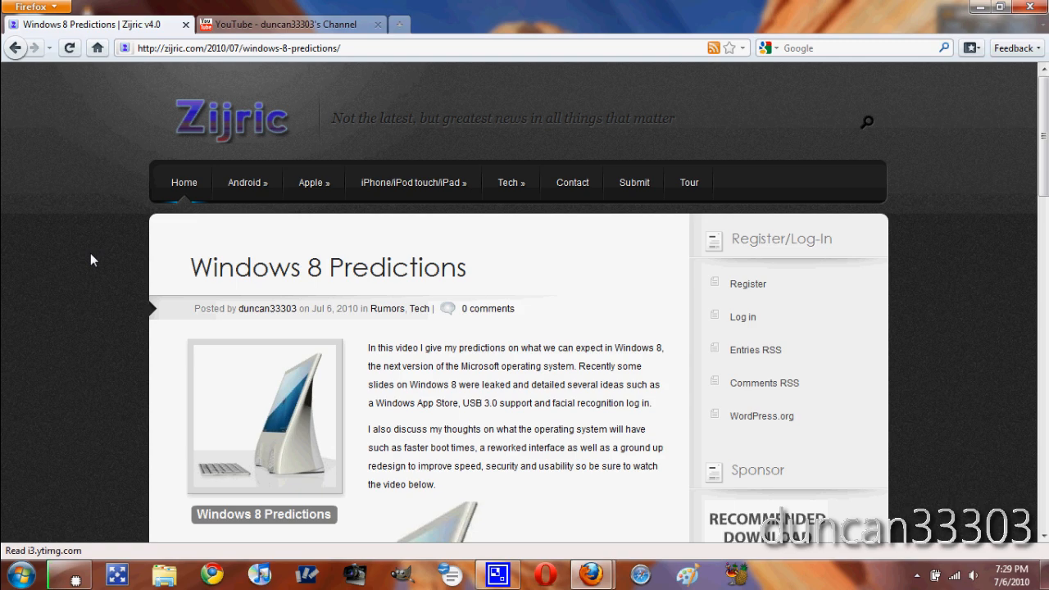
pyautogui.moveTo(196, 139)
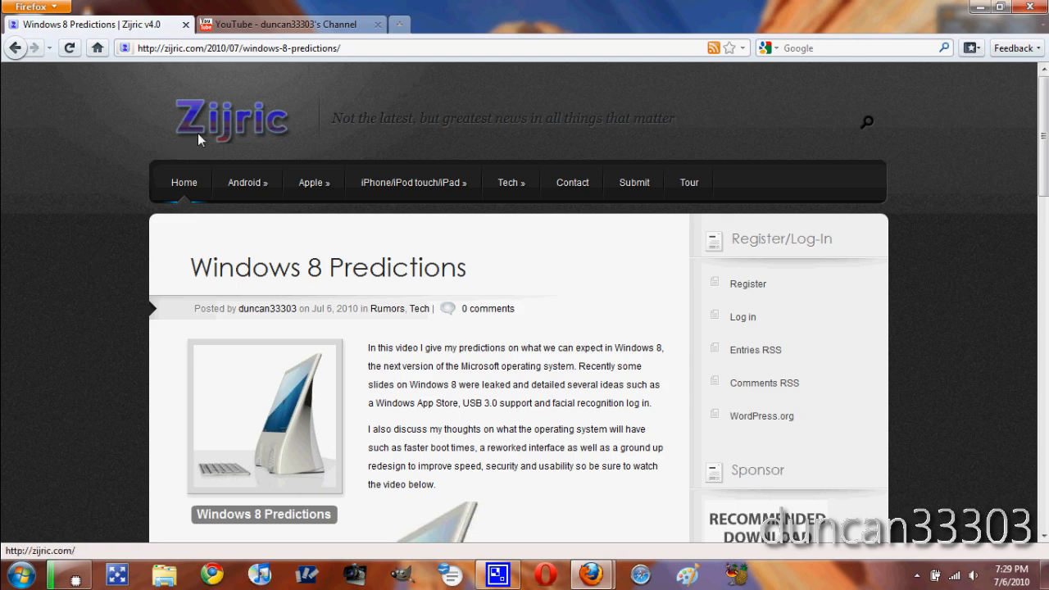
# Return to the Zijric homepage via its logo, then scroll down and back up.
pyautogui.click(231, 118)
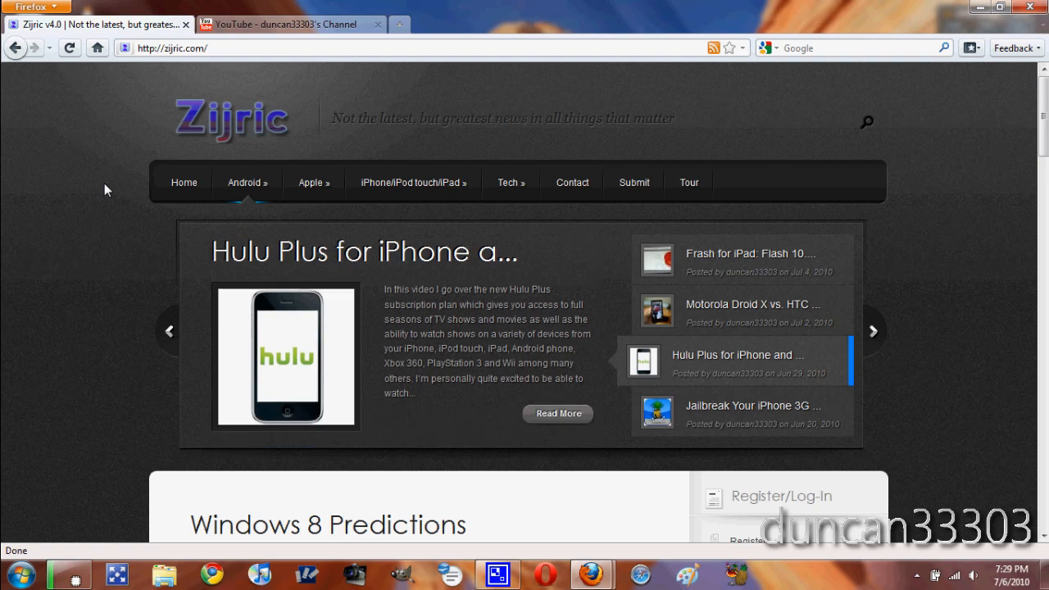
pyautogui.scroll(-3)
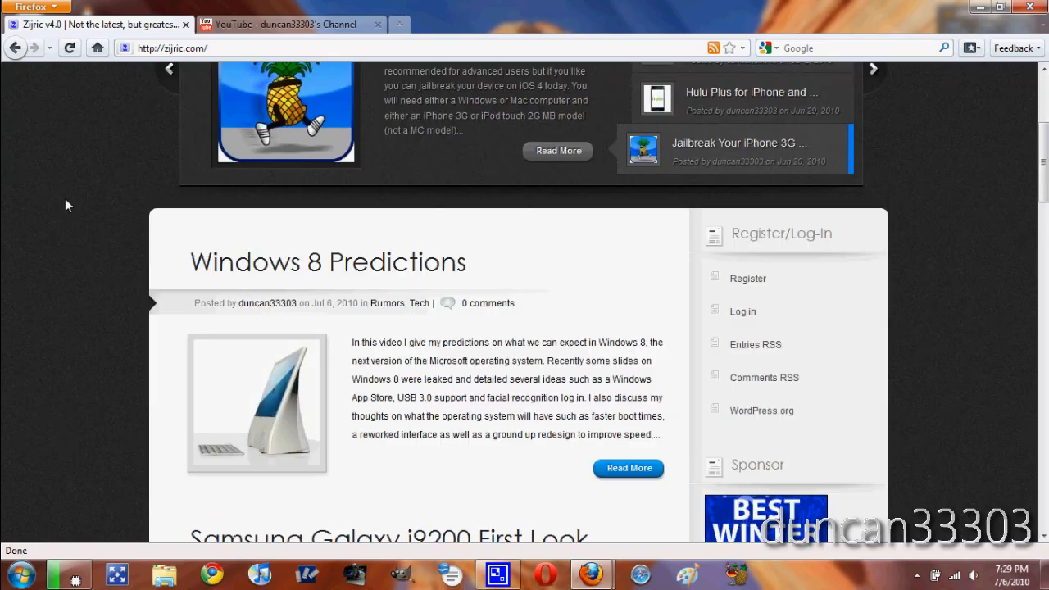
pyautogui.scroll(3)
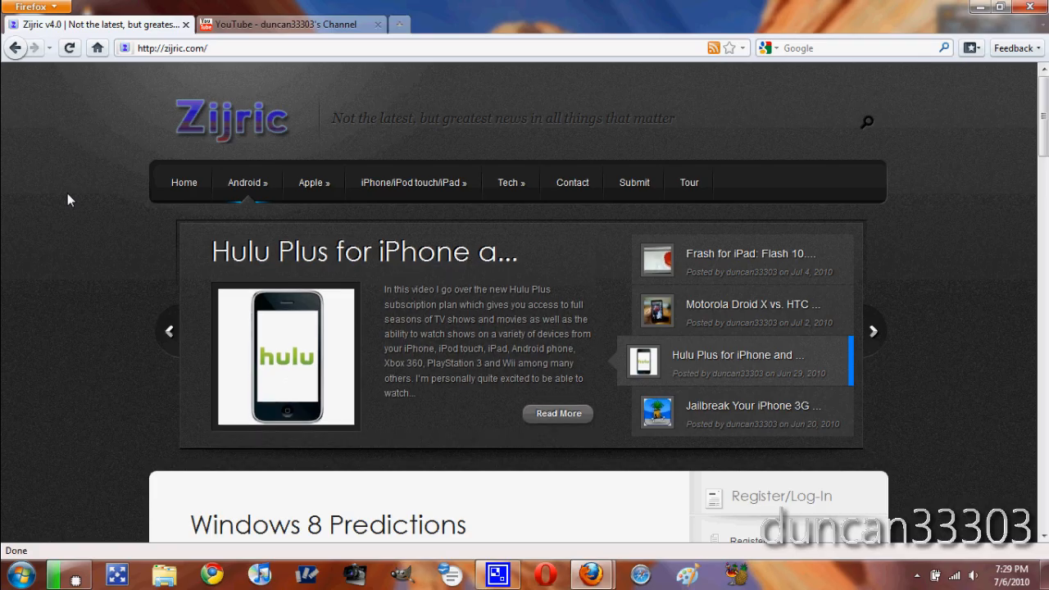
pyautogui.click(291, 24)
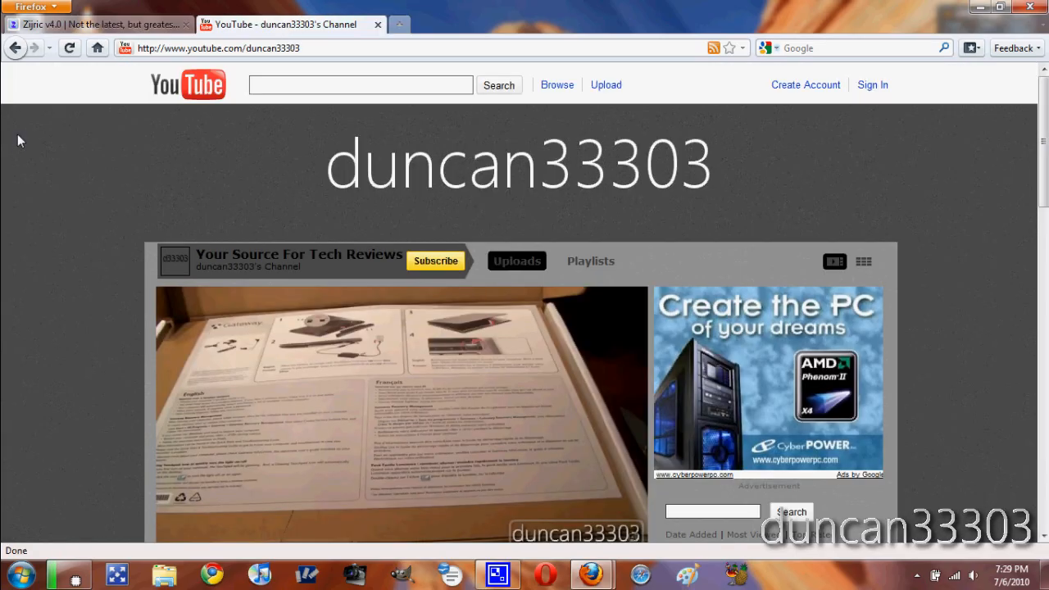
pyautogui.scroll(-3)
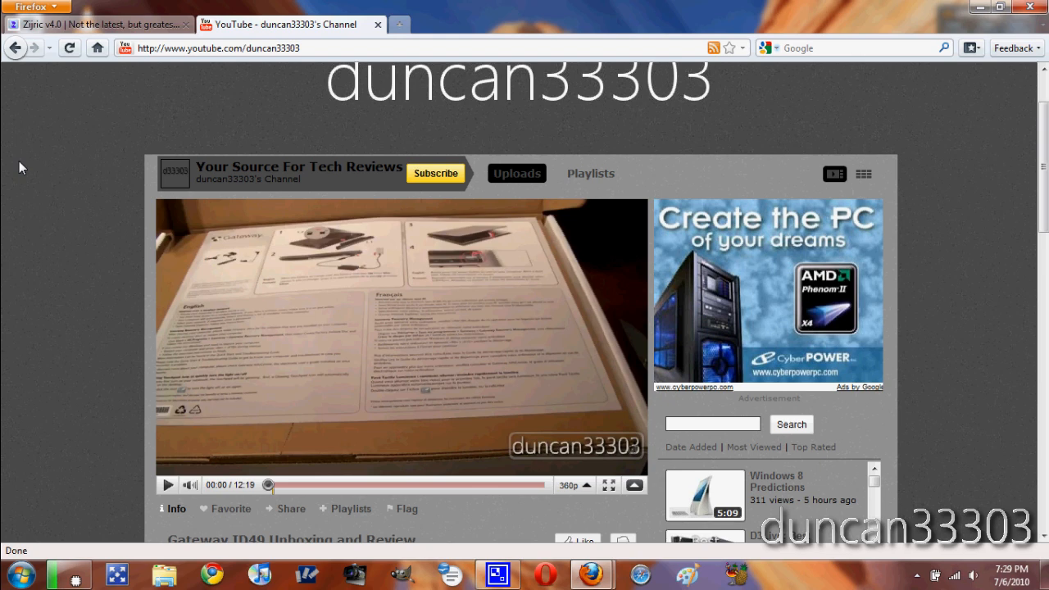
pyautogui.moveTo(130, 395)
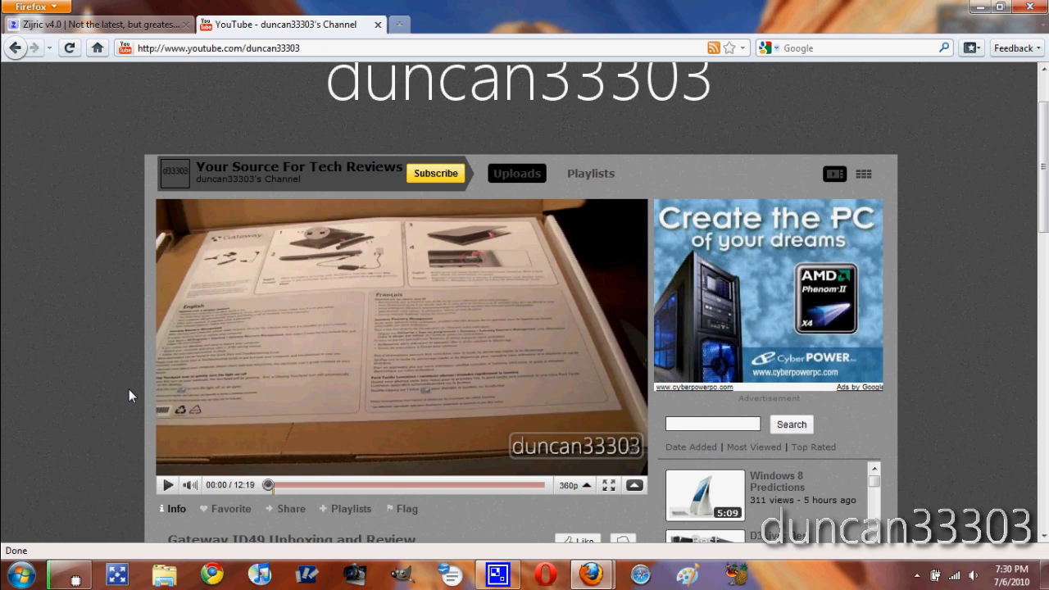
pyautogui.moveTo(96, 340)
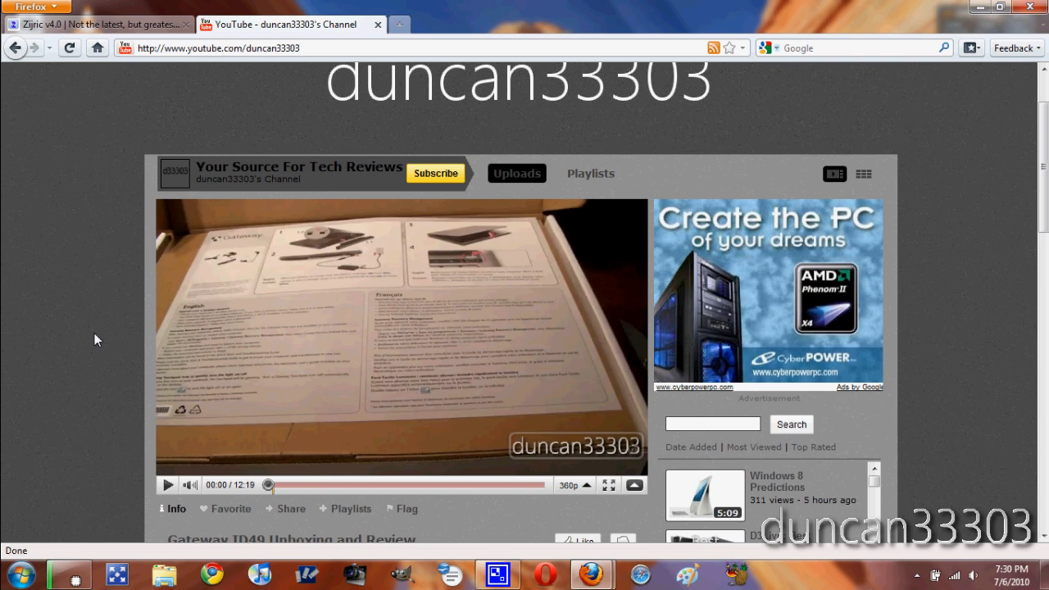
pyautogui.click(94, 24)
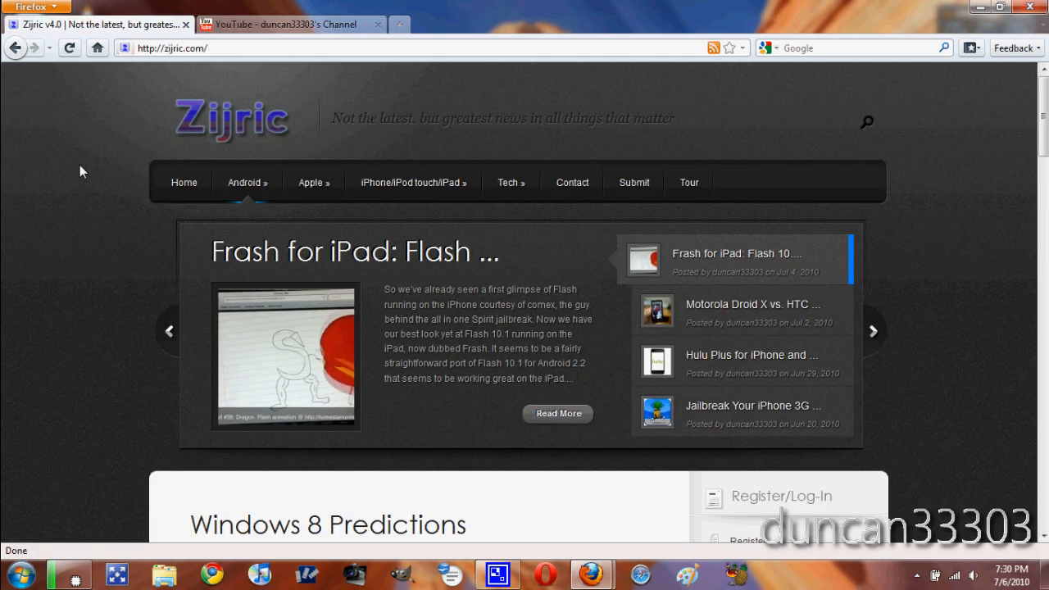